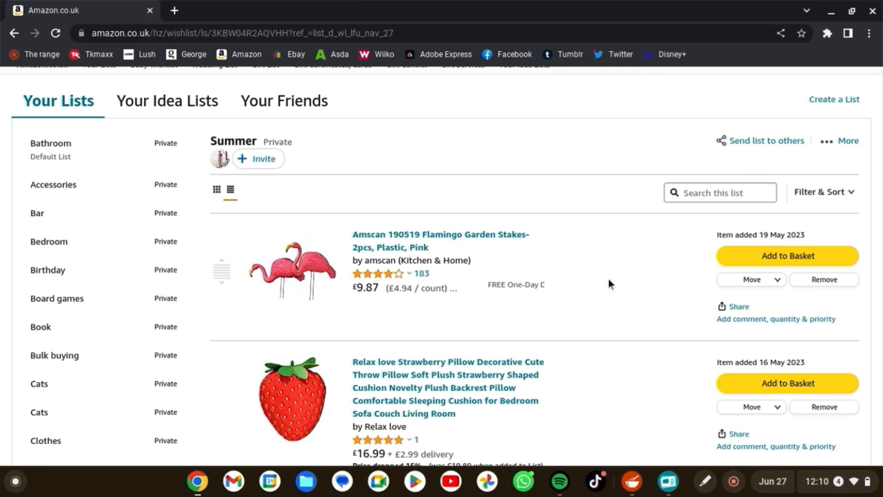
scroll("down", 3)
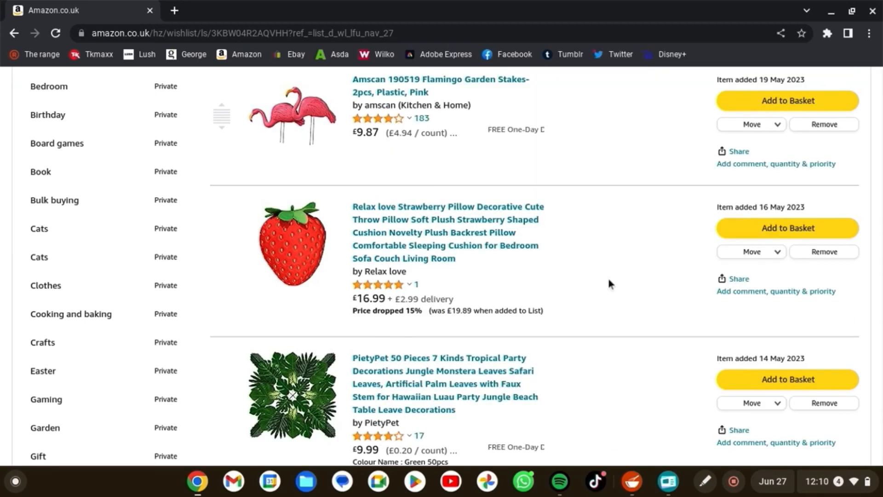
mouse_move(316, 163)
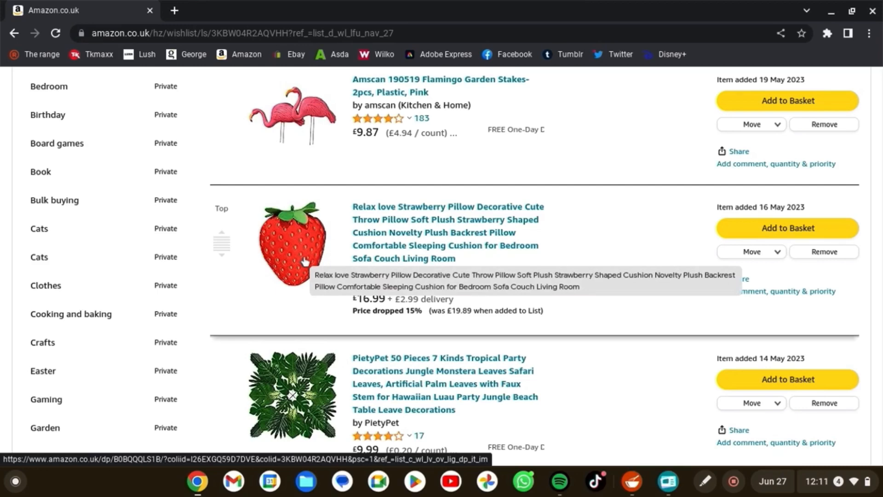
scroll("down", 3)
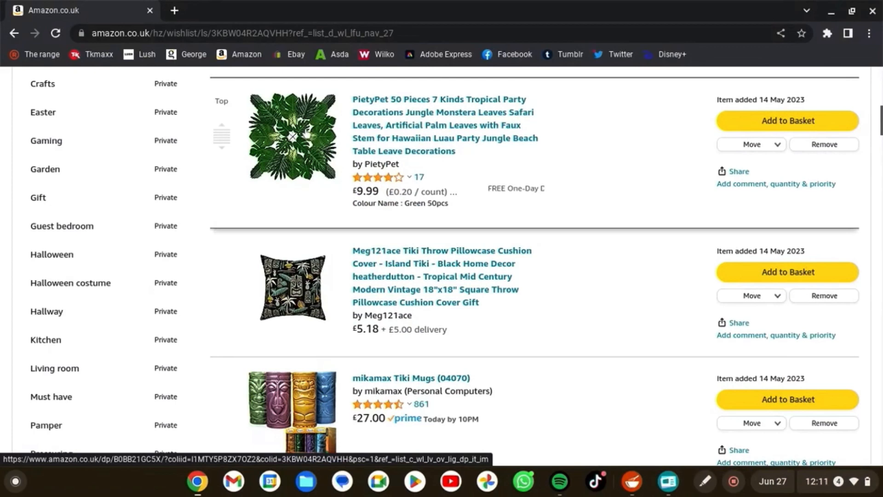
mouse_move(309, 184)
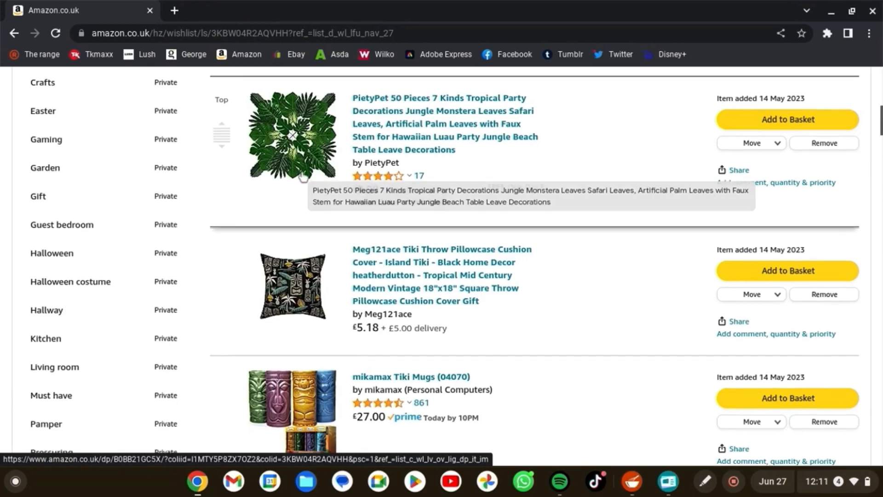
scroll("down", 3)
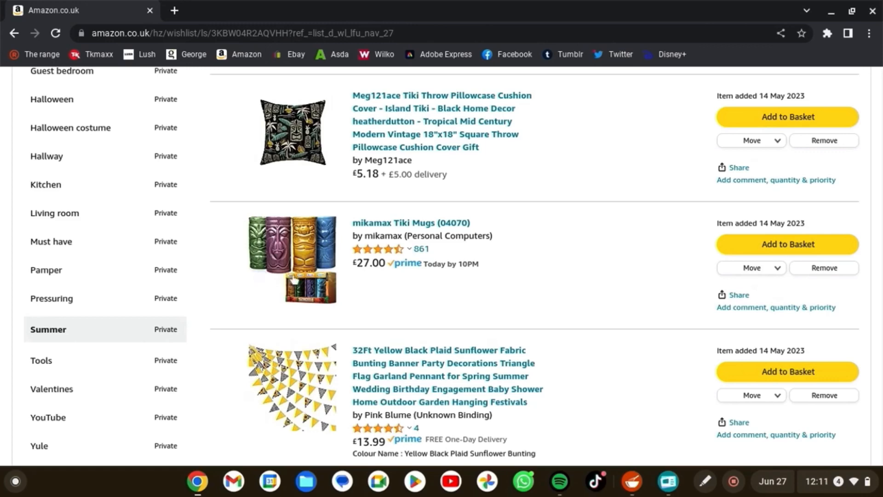
scroll("down", 3)
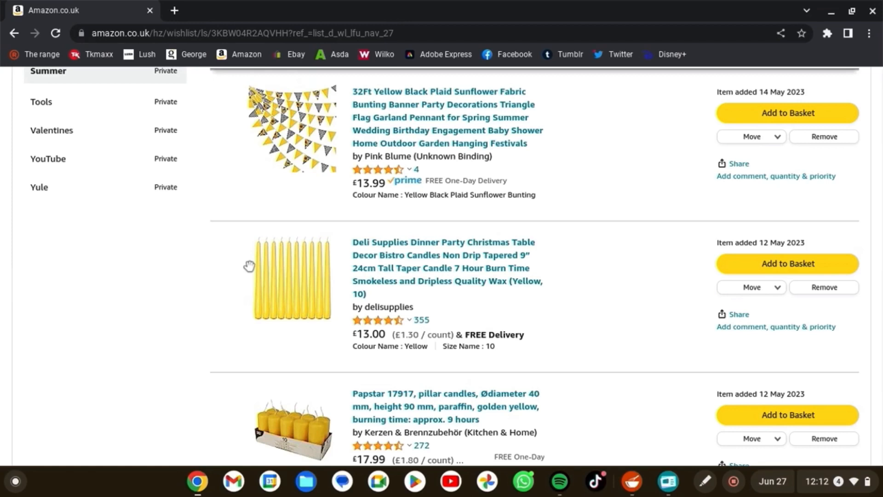
mouse_move(194, 360)
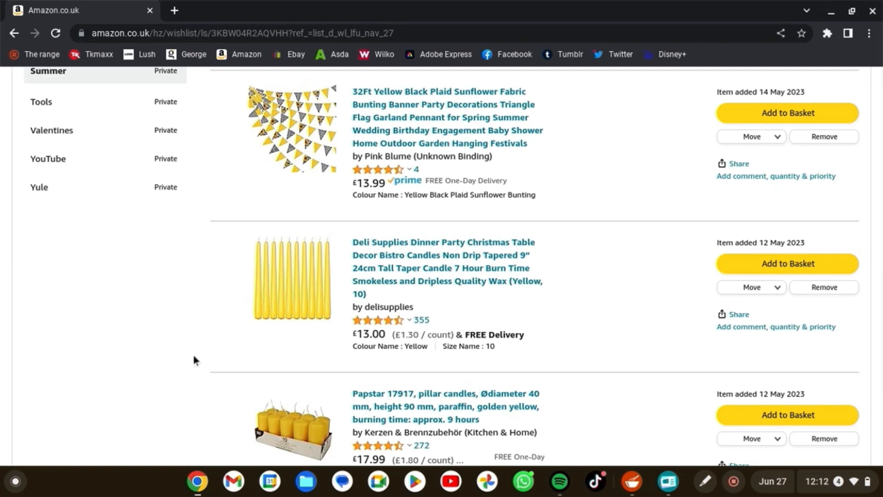
mouse_move(99, 356)
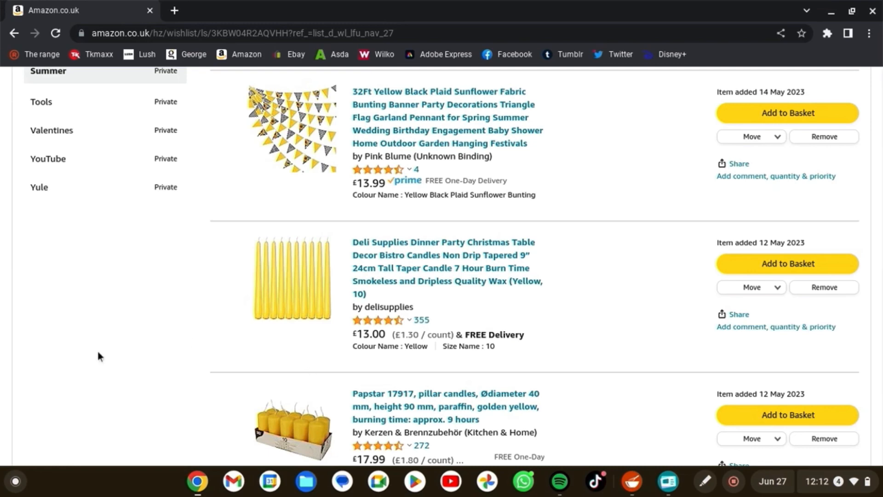
scroll("down", 3)
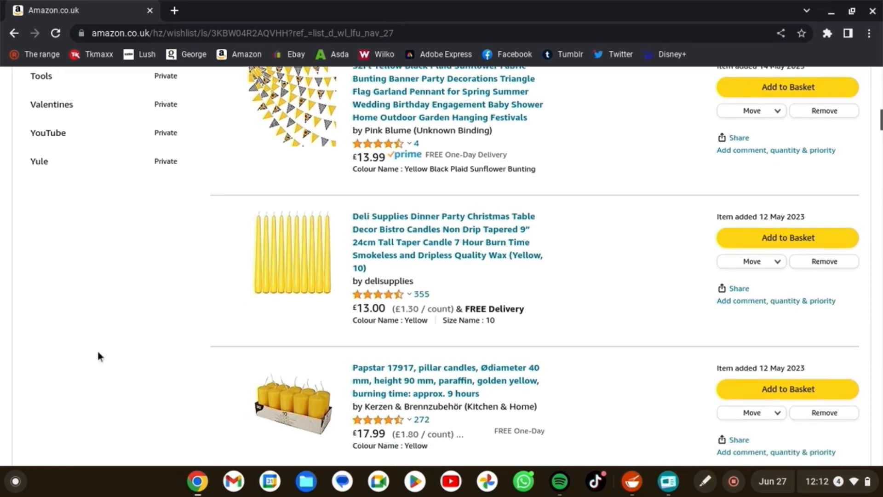
scroll("down", 3)
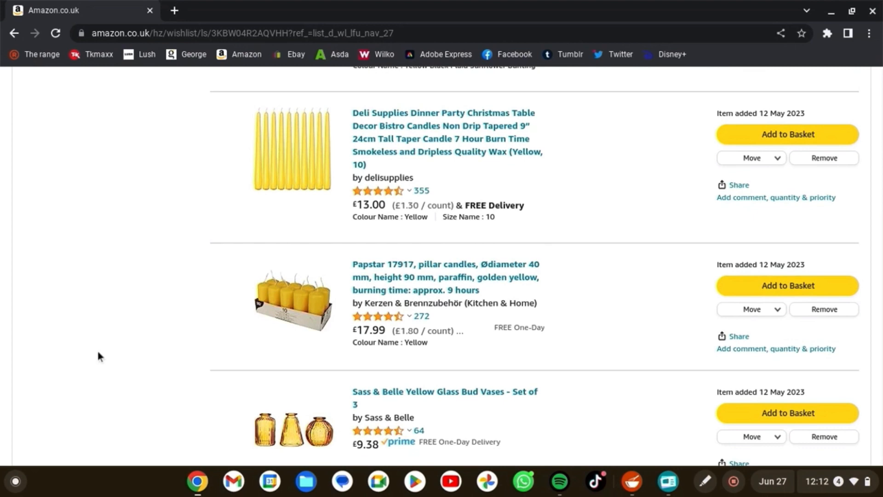
scroll("down", 3)
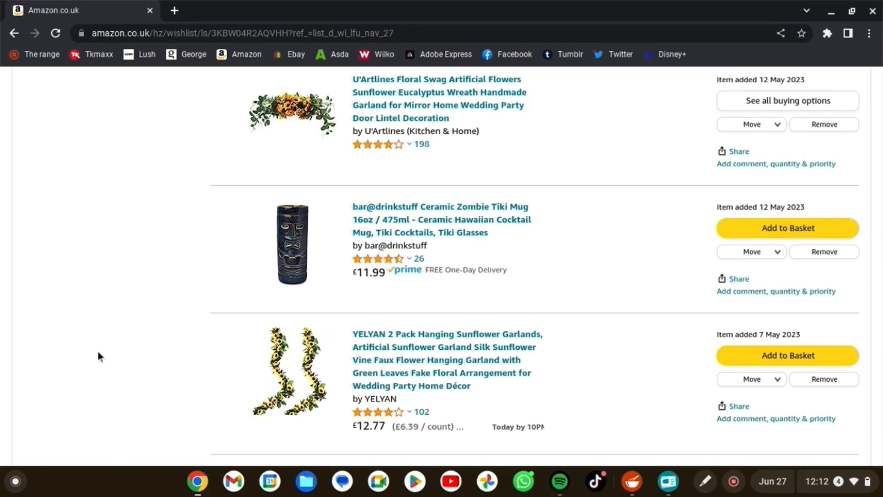
scroll("down", 3)
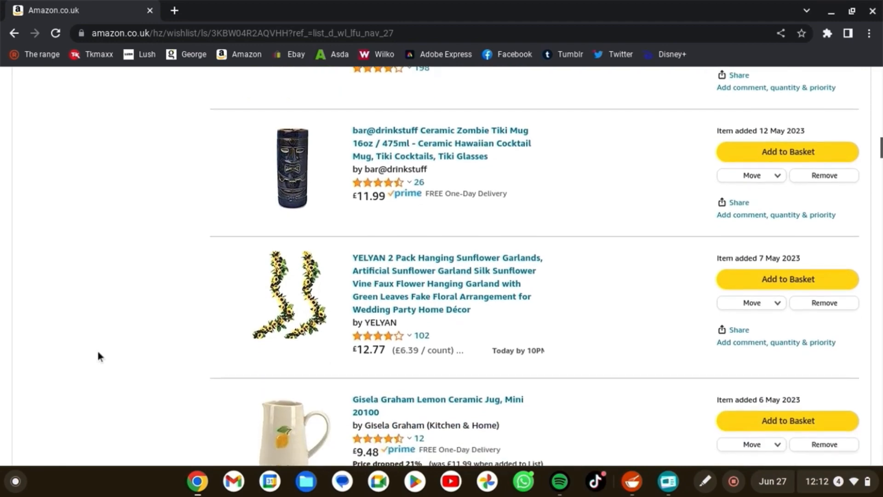
scroll("down", 3)
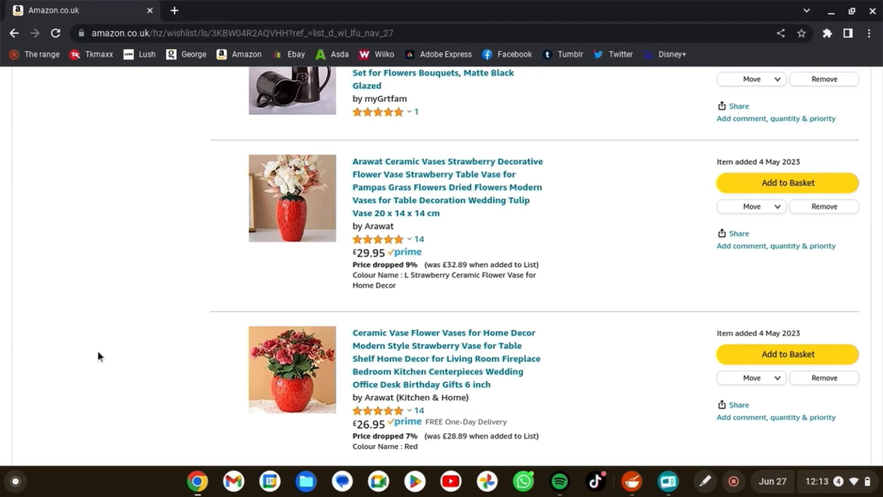
scroll("down", 3)
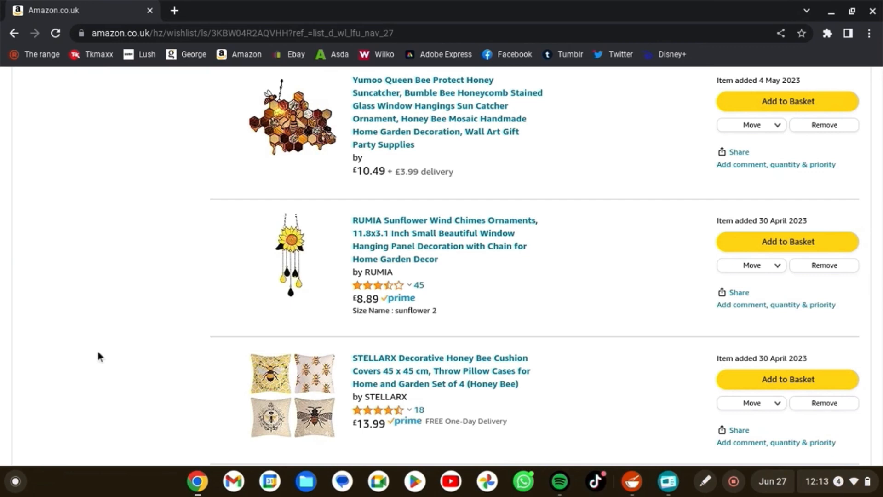
scroll("down", 3)
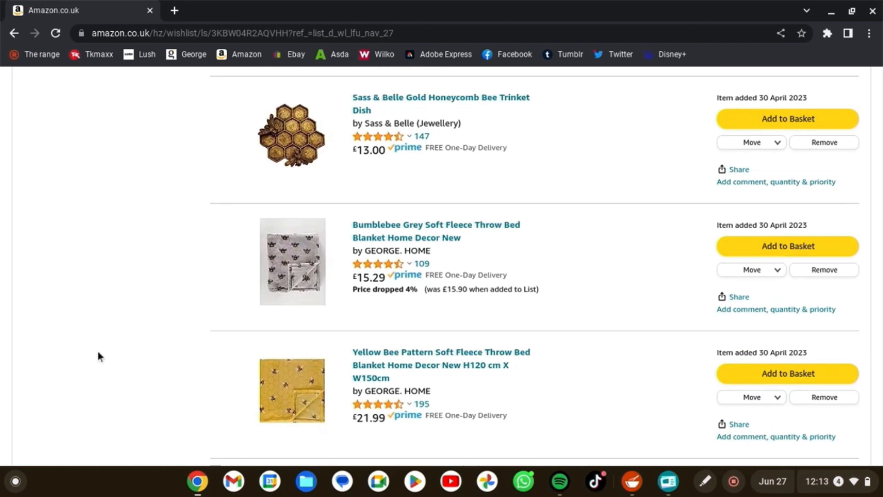
mouse_move(256, 137)
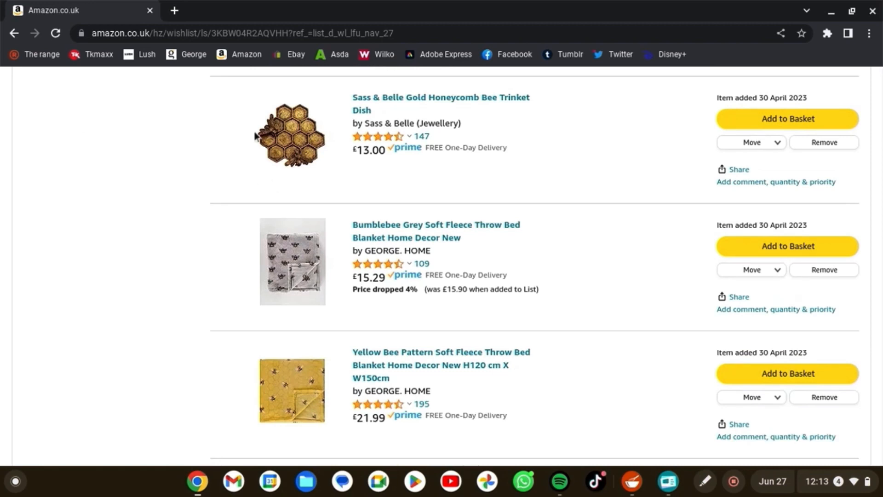
mouse_move(198, 160)
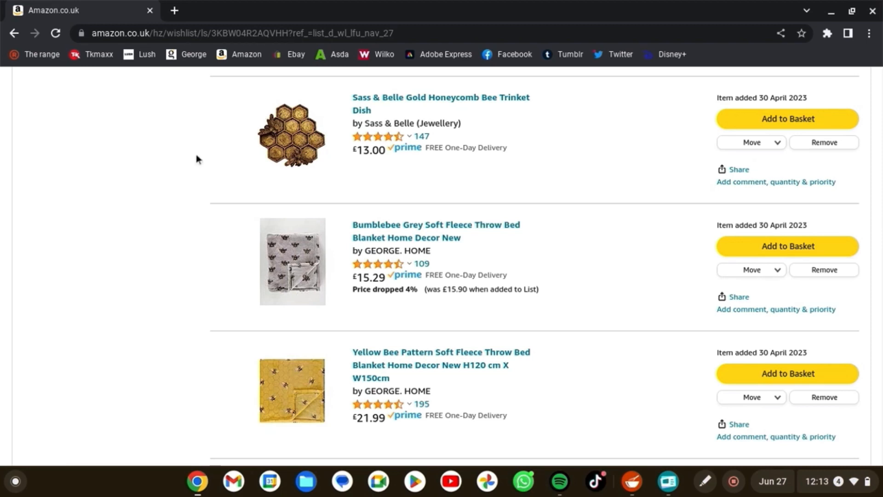
scroll("down", 3)
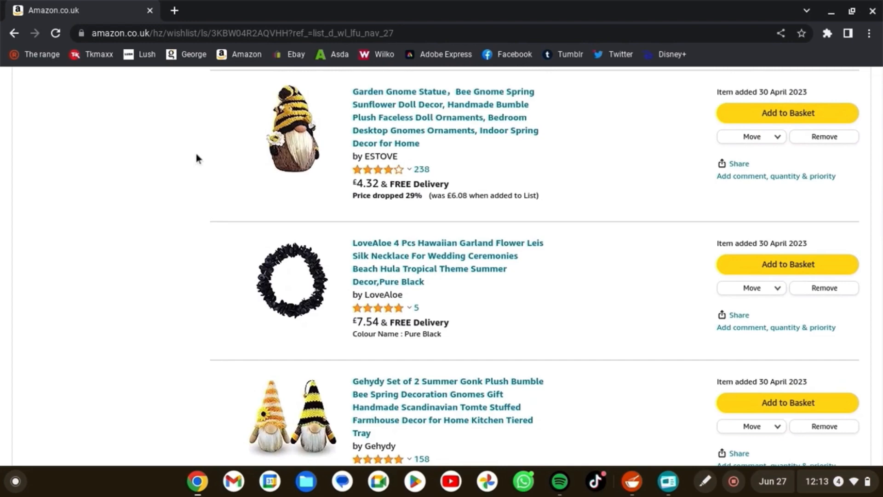
scroll("down", 3)
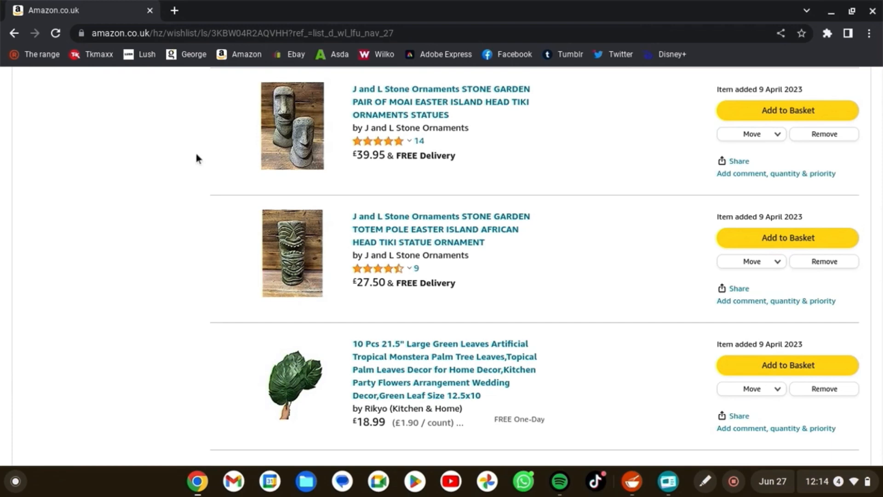
scroll("down", 3)
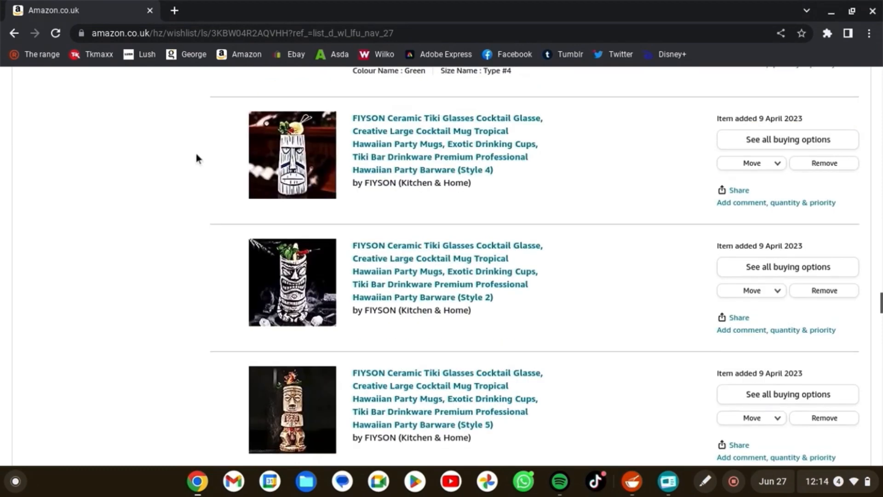
scroll("down", 3)
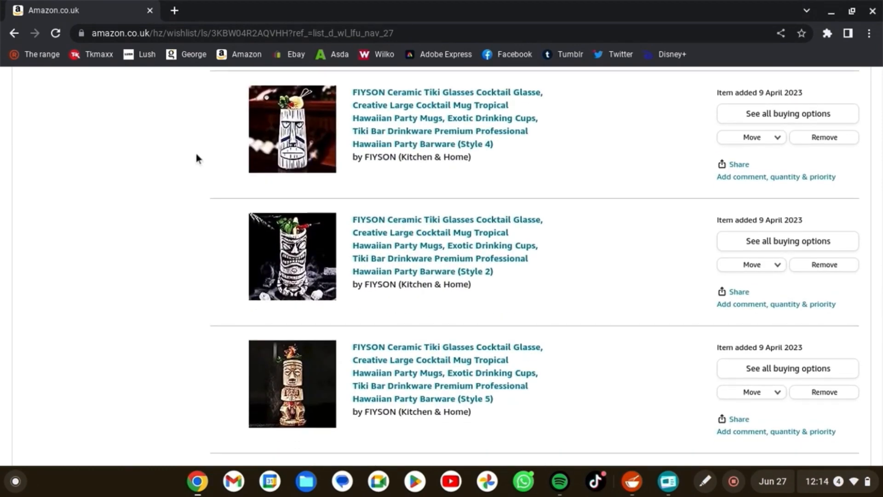
scroll("down", 3)
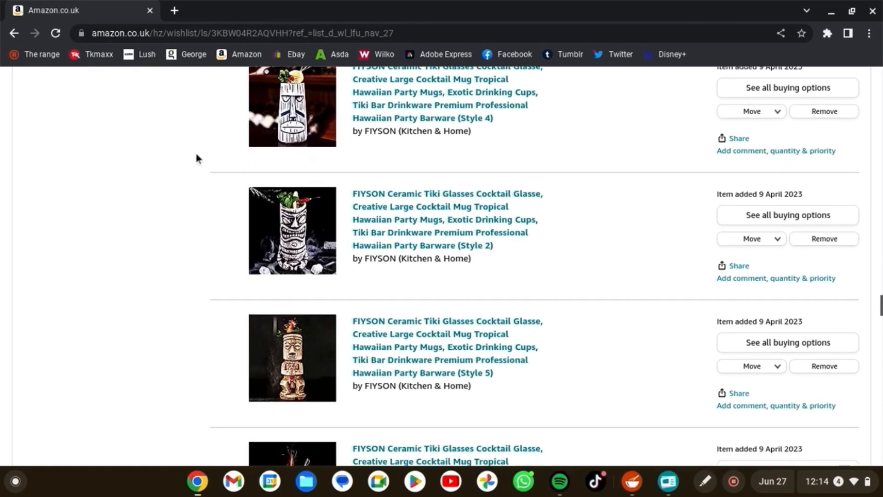
scroll("down", 3)
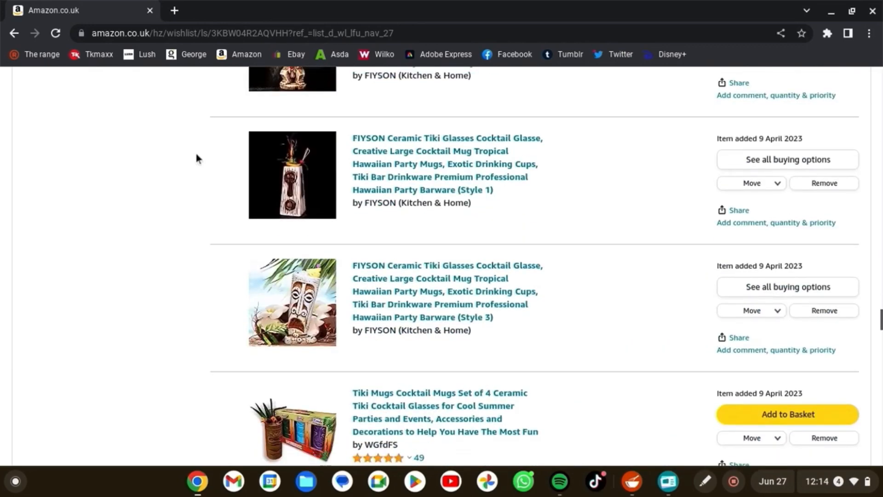
scroll("down", 3)
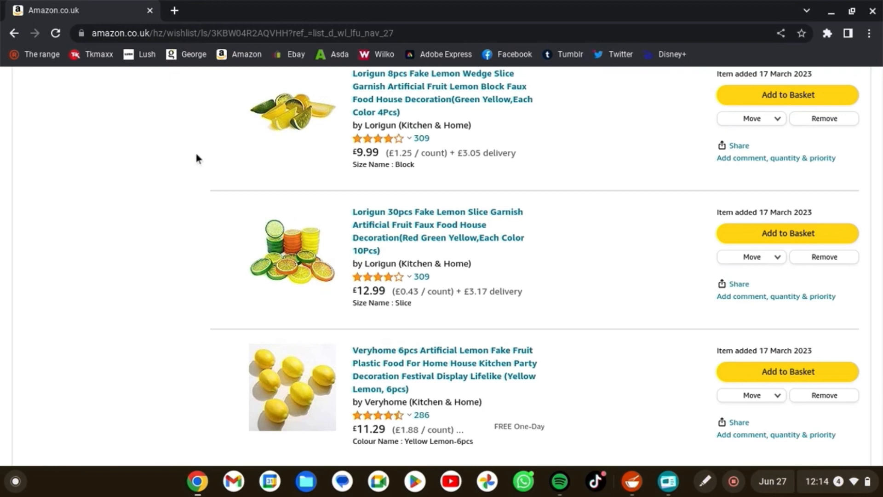
scroll("down", 3)
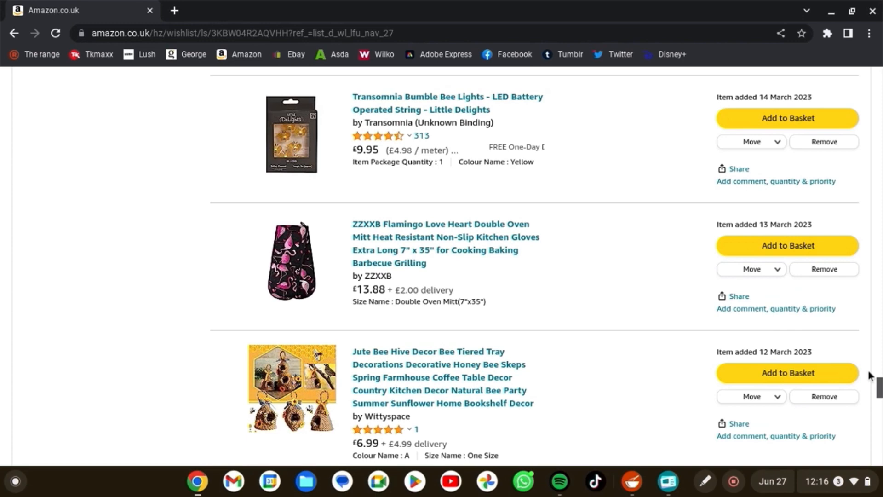
scroll("down", 3)
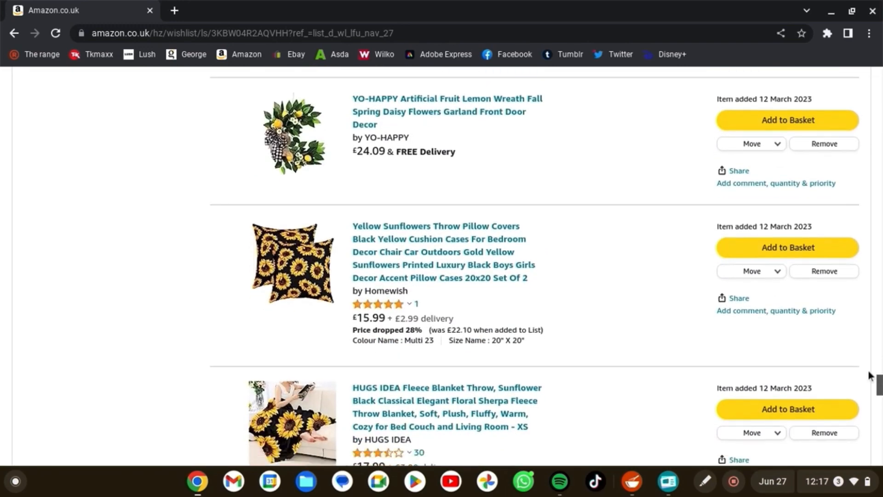
scroll("down", 3)
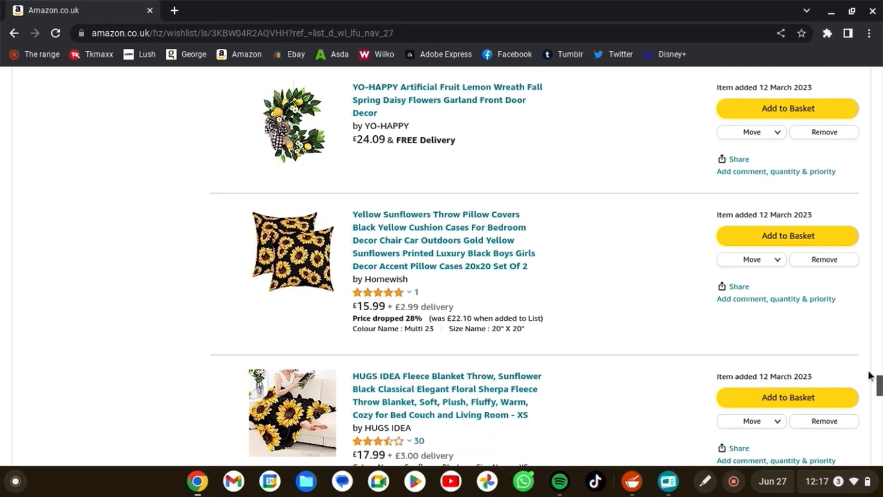
scroll("up", 3)
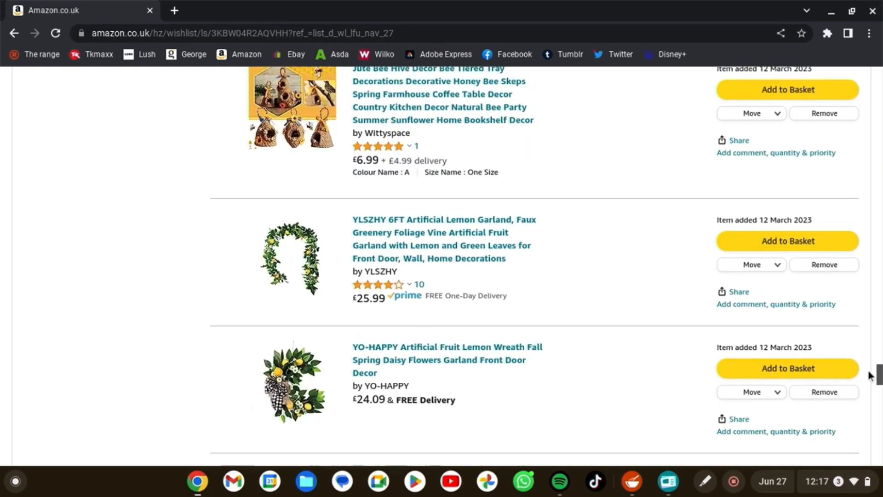
scroll("down", 3)
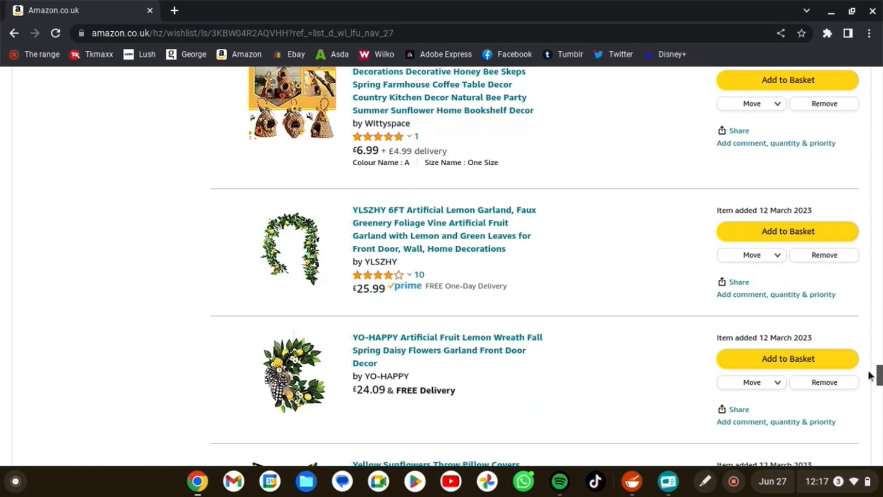
scroll("down", 3)
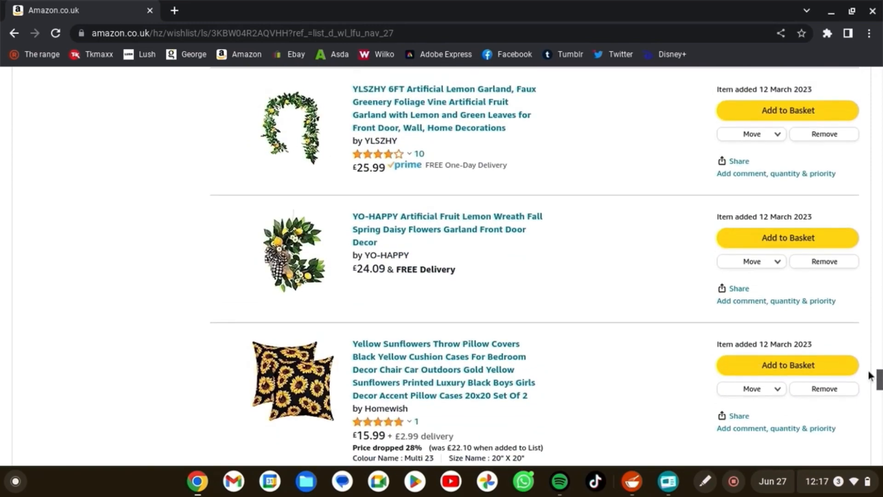
scroll("down", 3)
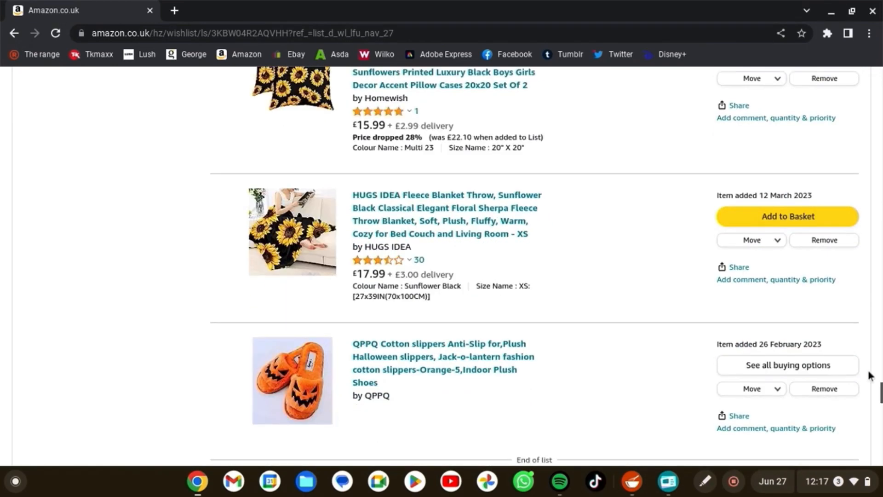